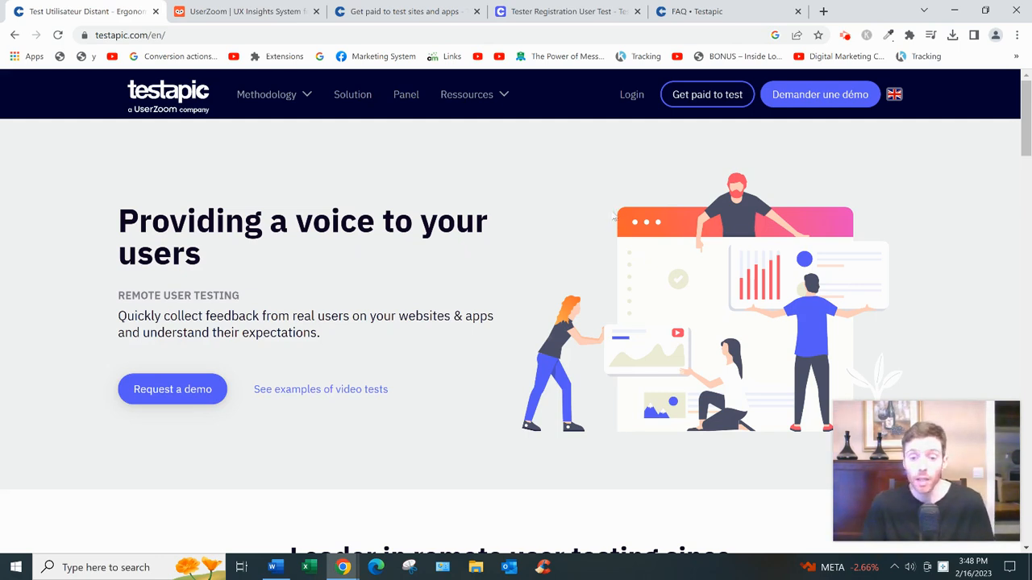
{"action": "mouse_move", "coordinate": [603, 234]}
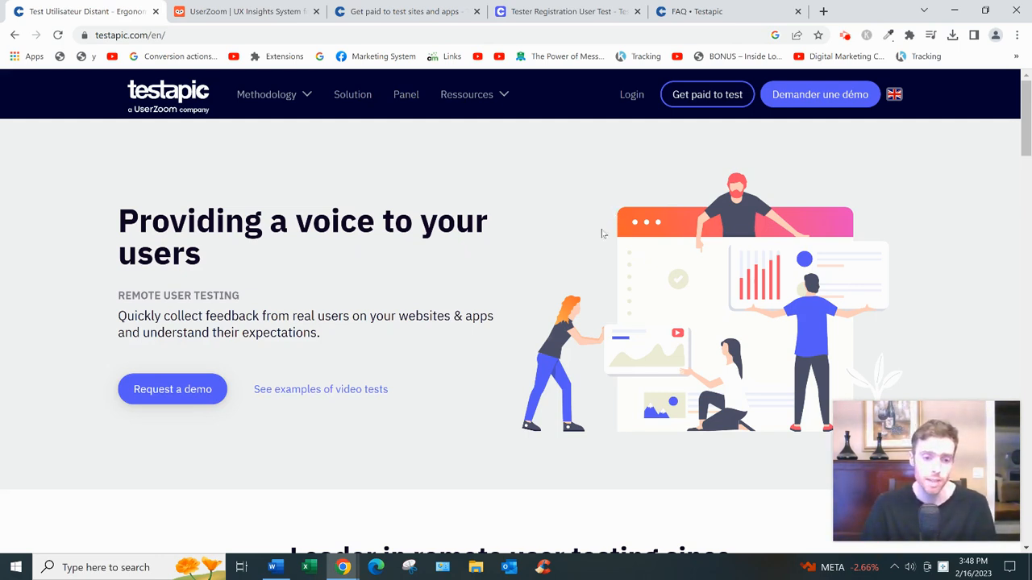
{"action": "mouse_move", "coordinate": [565, 236]}
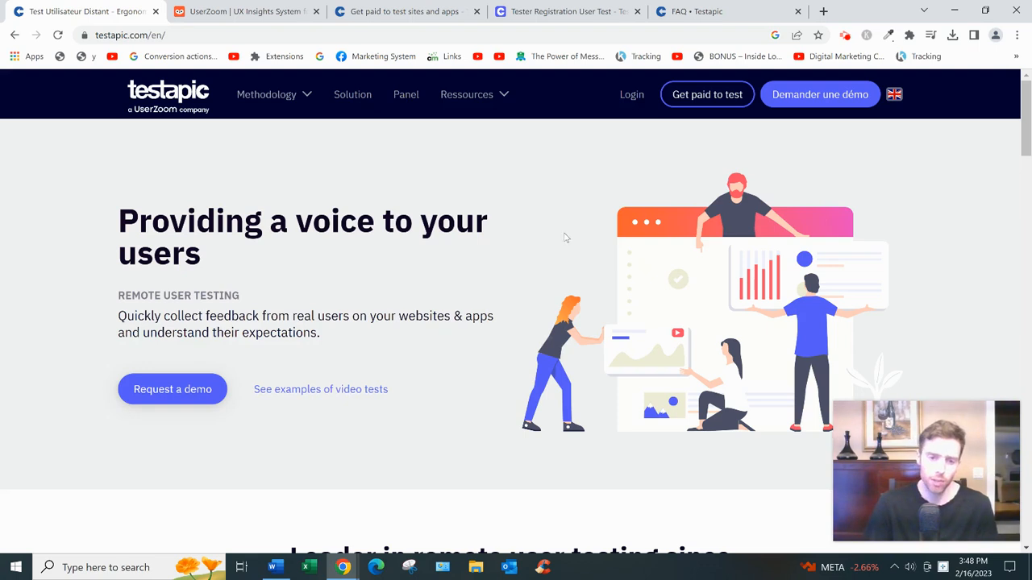
{"action": "mouse_move", "coordinate": [156, 129]}
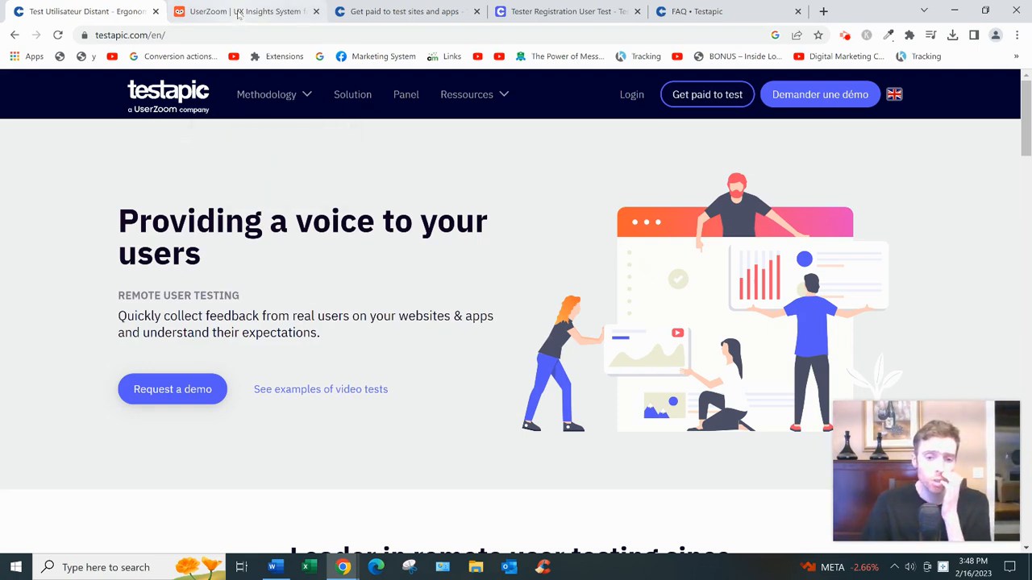
{"action": "mouse_move", "coordinate": [246, 11]}
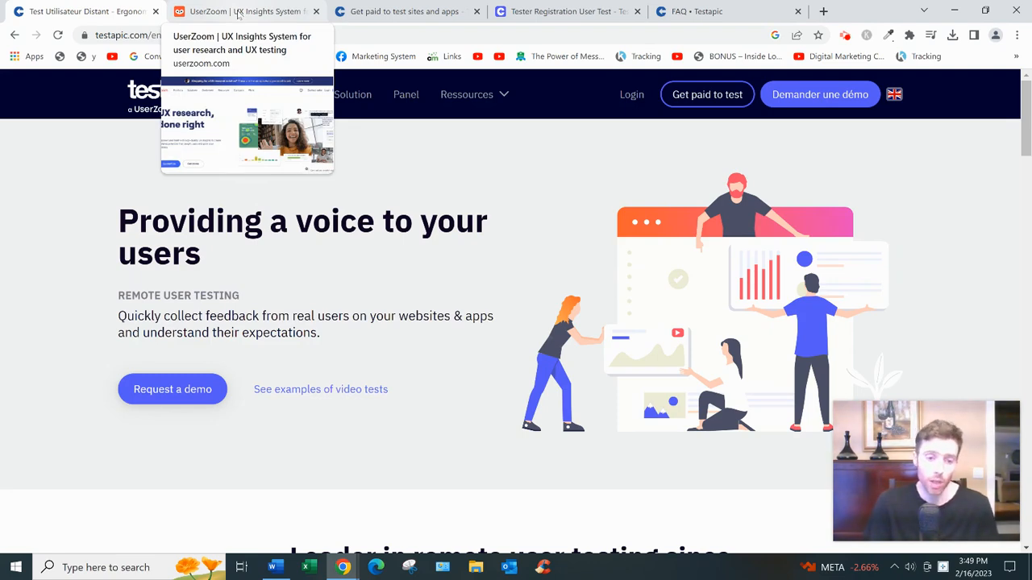
Glance at the UserZoom parent company site, then return to and scroll the Testapic homepage.
{"action": "left_click", "coordinate": [242, 11]}
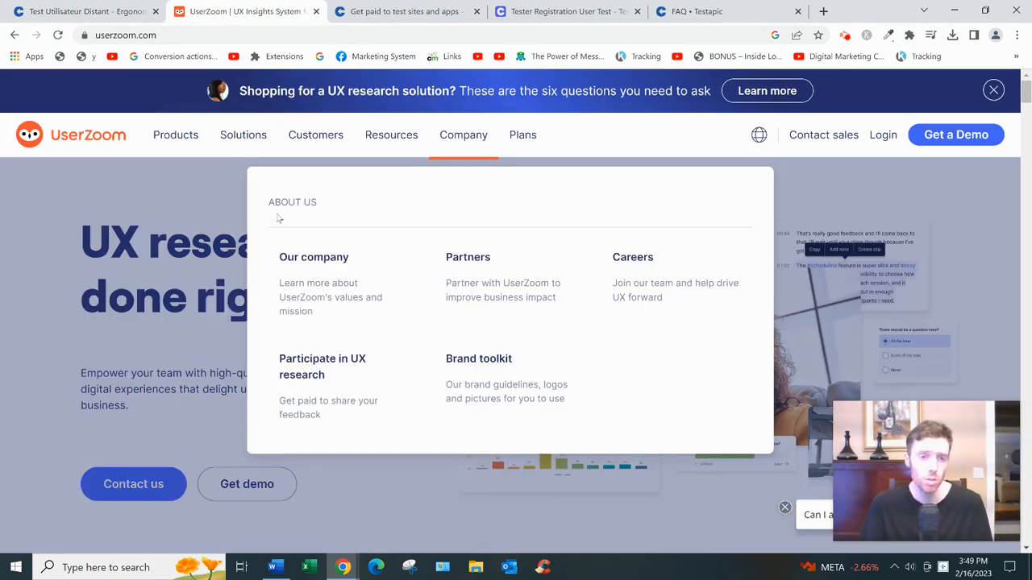
{"action": "left_click", "coordinate": [81, 11]}
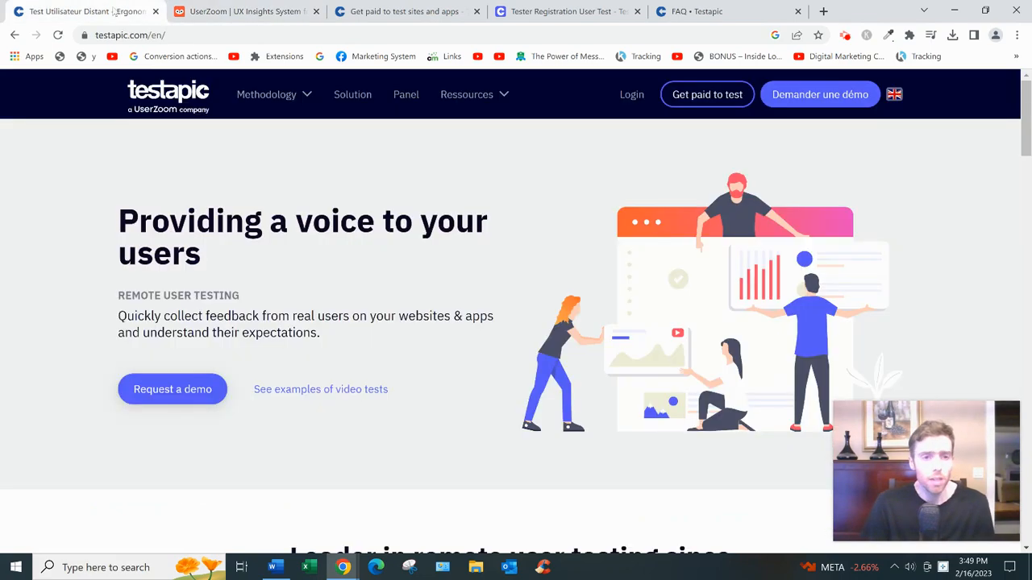
{"action": "scroll", "scroll_direction": "down", "scroll_amount": 3}
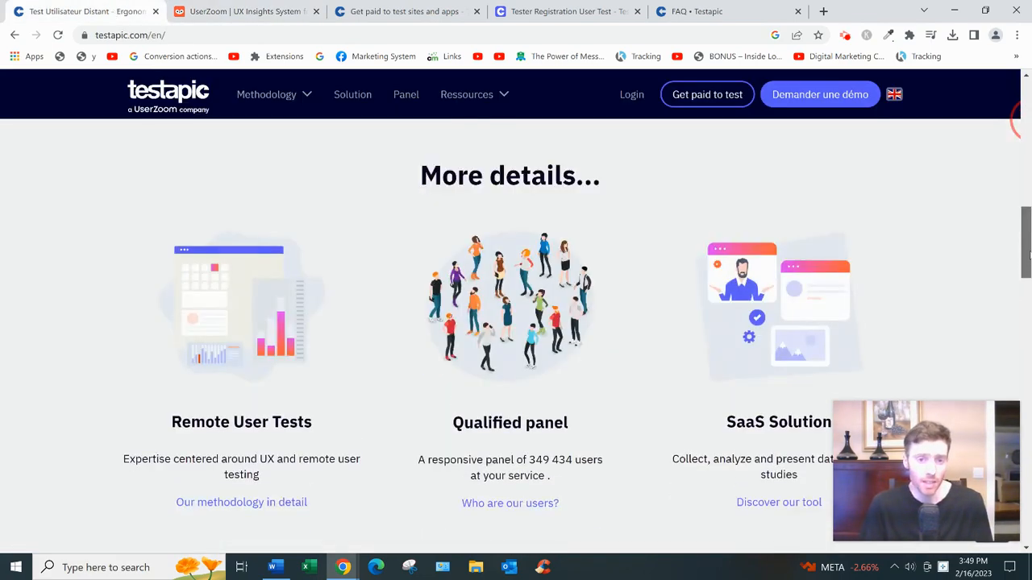
{"action": "scroll", "scroll_direction": "down", "scroll_amount": 3}
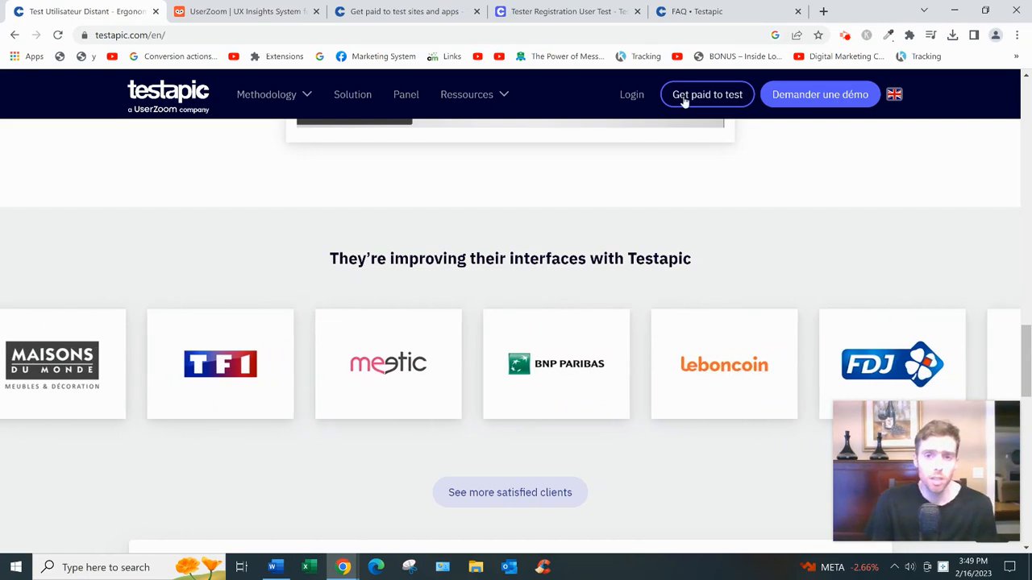
Scroll the 'Get paid to test' page down to its 'How it works?' section.
{"action": "left_click", "coordinate": [707, 94]}
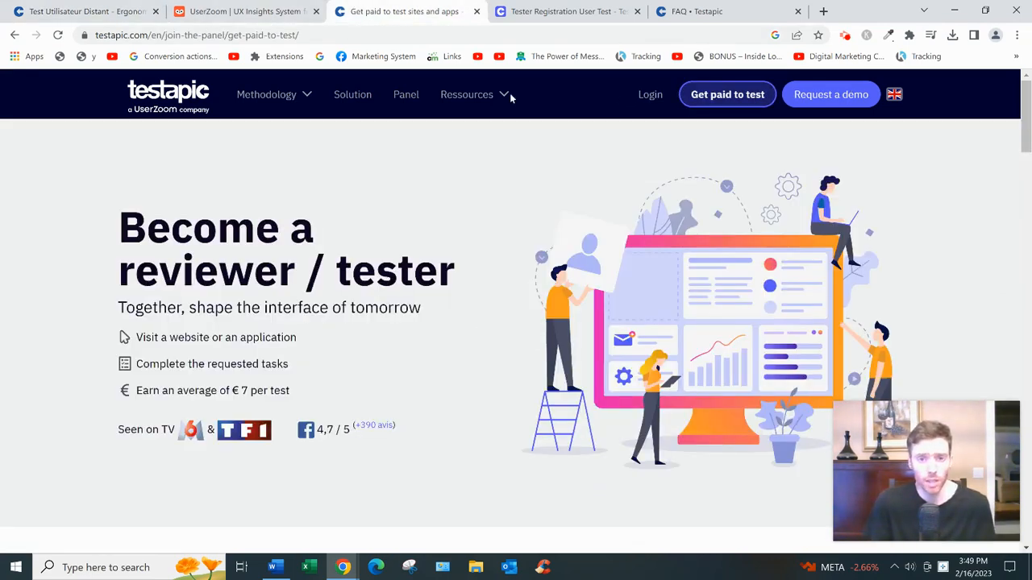
{"action": "mouse_move", "coordinate": [811, 180]}
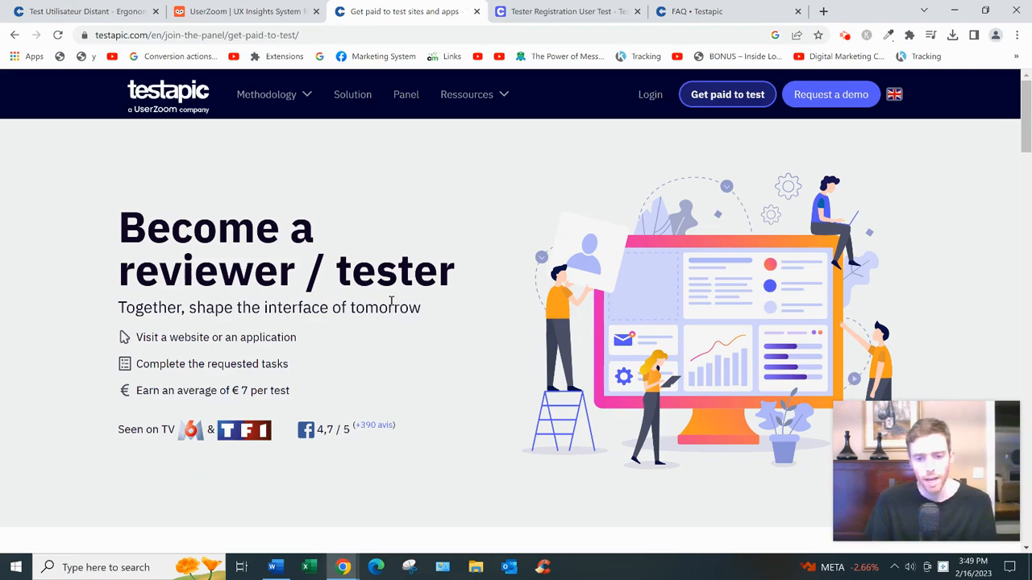
{"action": "mouse_move", "coordinate": [484, 270]}
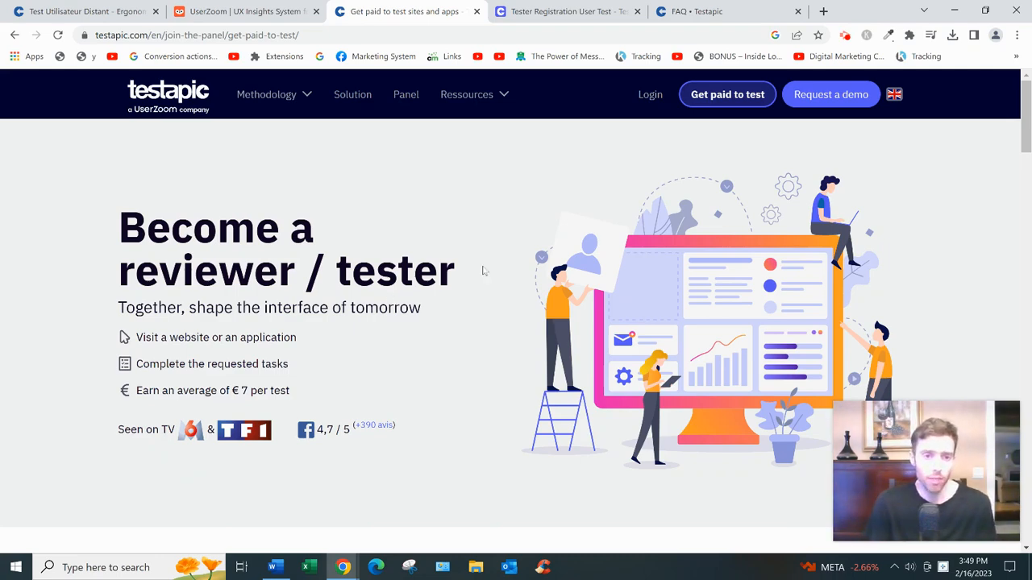
{"action": "scroll", "scroll_direction": "down", "scroll_amount": 3}
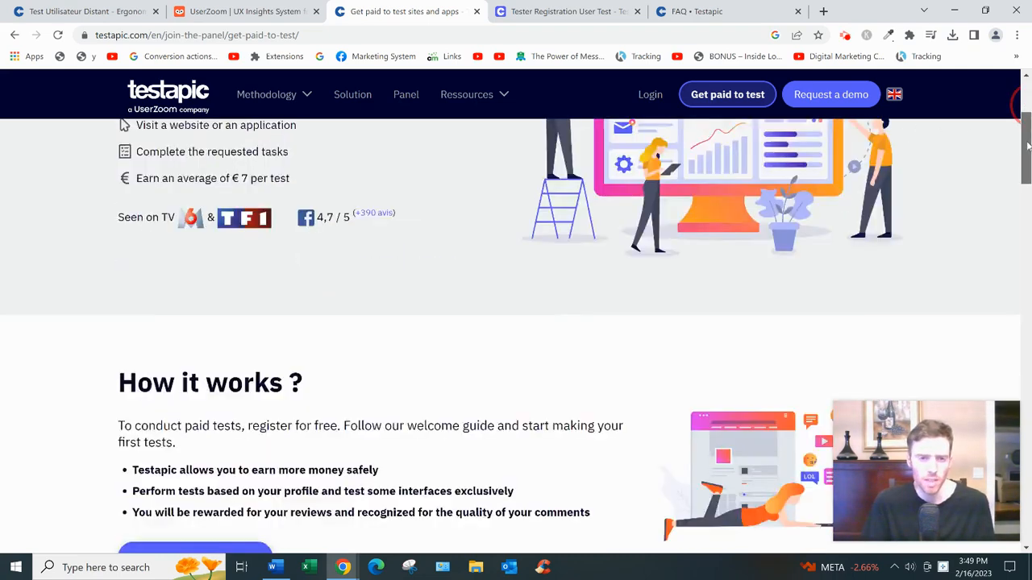
{"action": "scroll", "scroll_direction": "down", "scroll_amount": 3}
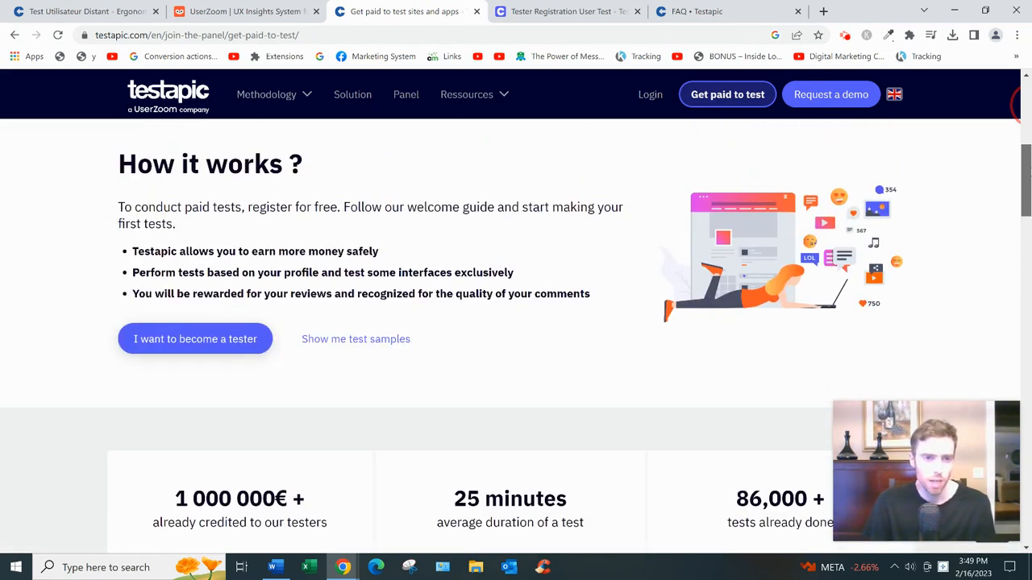
{"action": "left_click", "coordinate": [195, 339]}
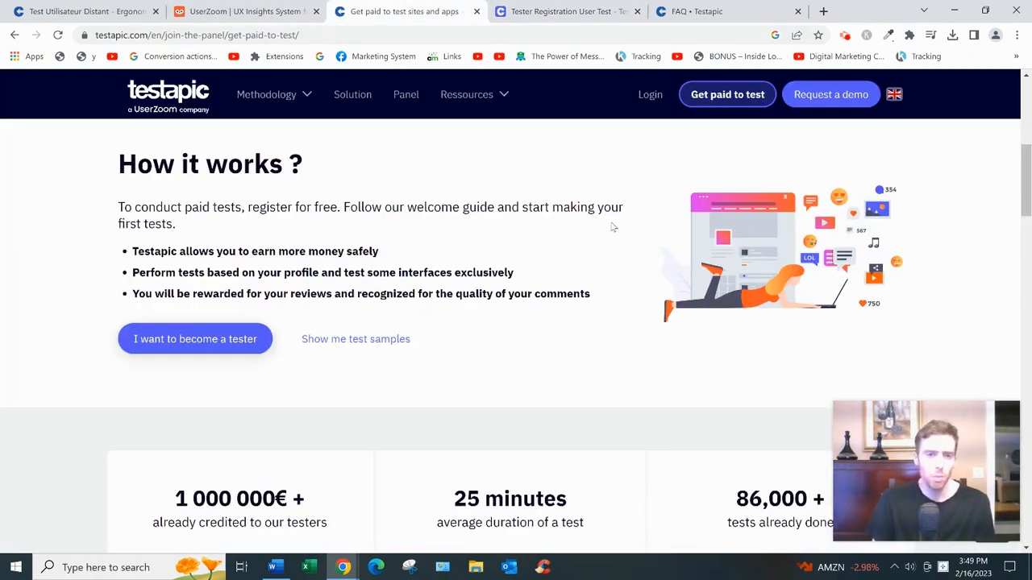
{"action": "scroll", "scroll_direction": "down", "scroll_amount": 3}
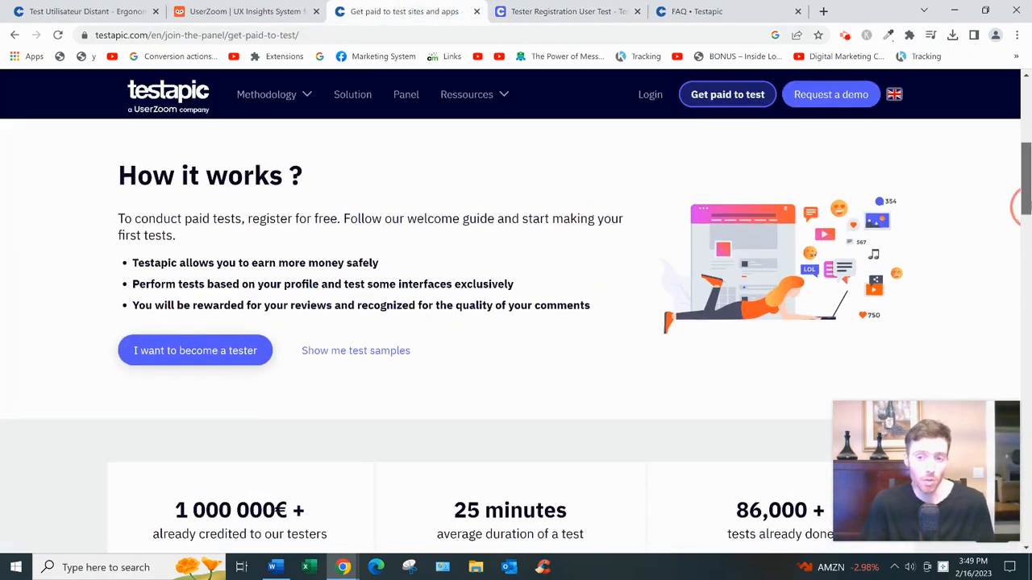
{"action": "scroll", "scroll_direction": "up", "scroll_amount": 3}
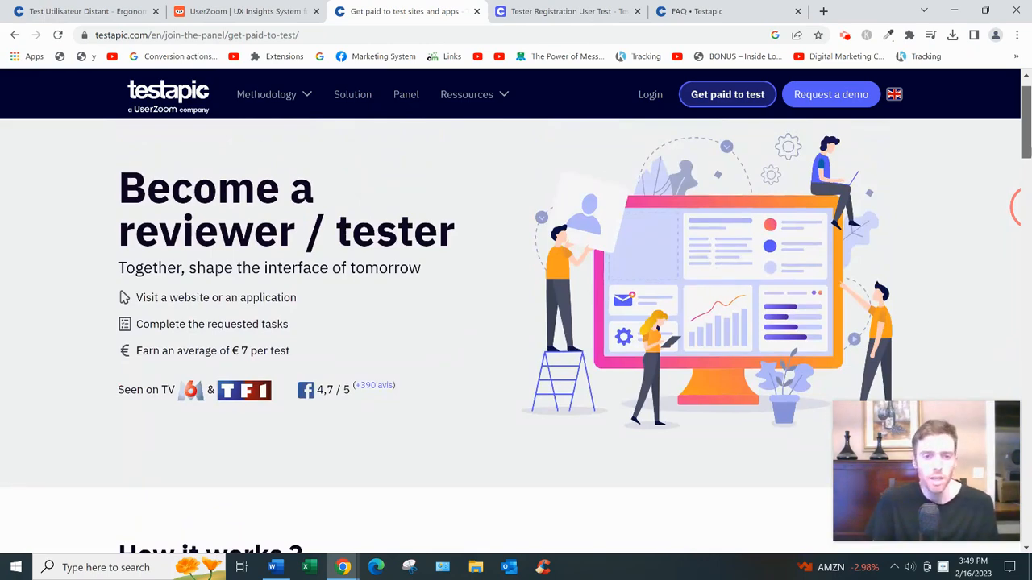
{"action": "mouse_move", "coordinate": [913, 72]}
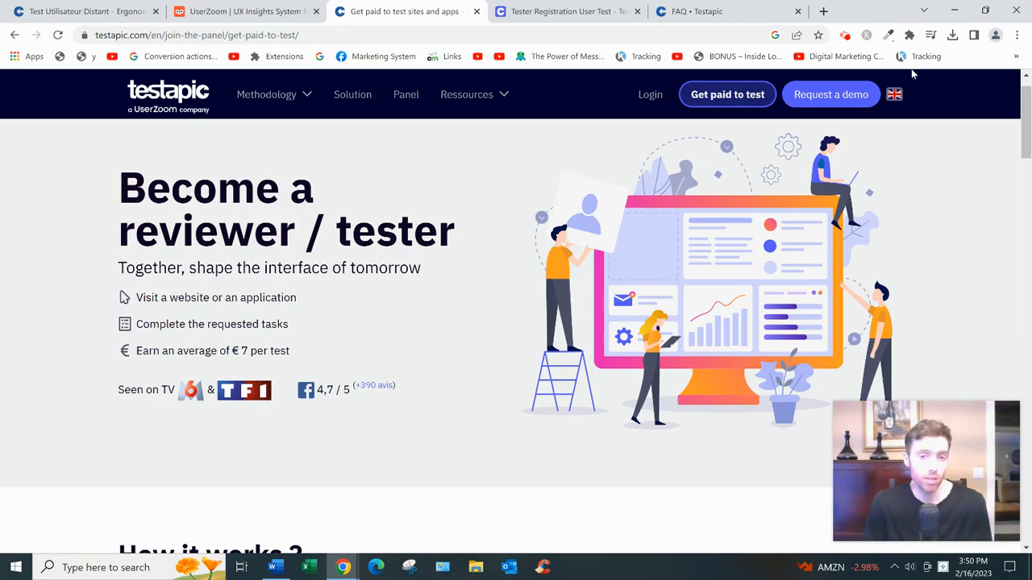
{"action": "mouse_move", "coordinate": [589, 157]}
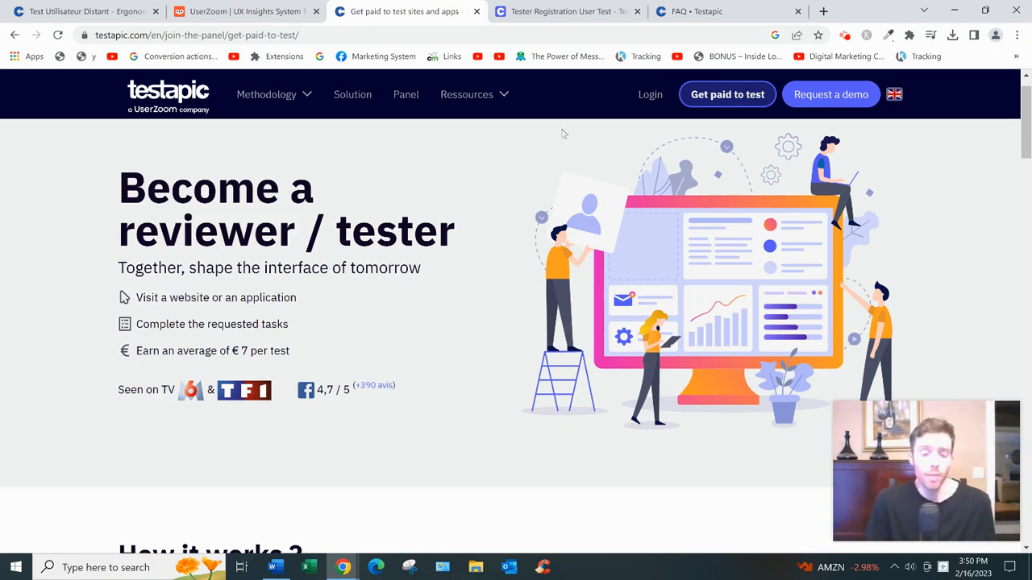
{"action": "mouse_move", "coordinate": [522, 137]}
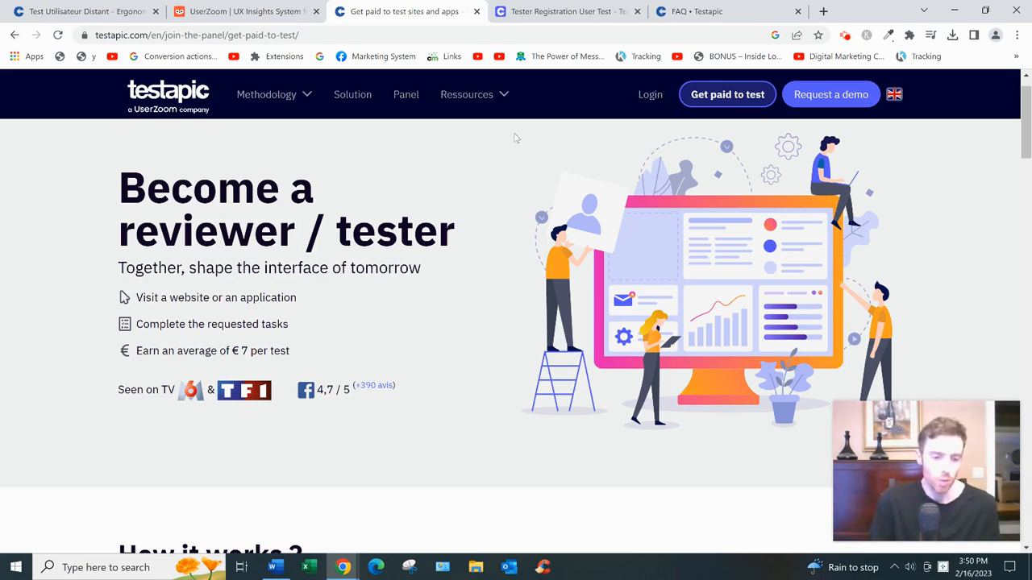
{"action": "mouse_move", "coordinate": [597, 138]}
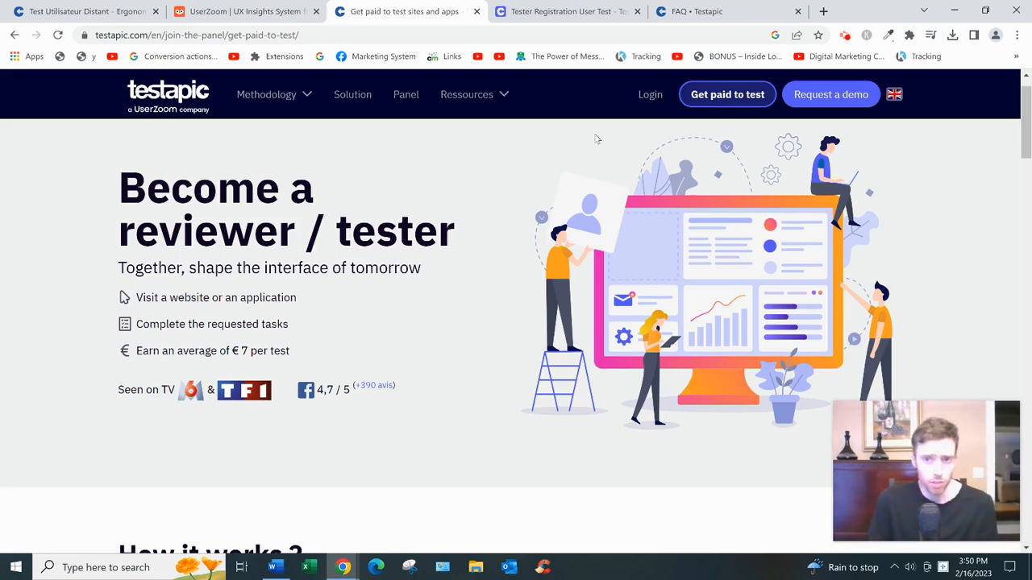
{"action": "scroll", "scroll_direction": "down", "scroll_amount": 3}
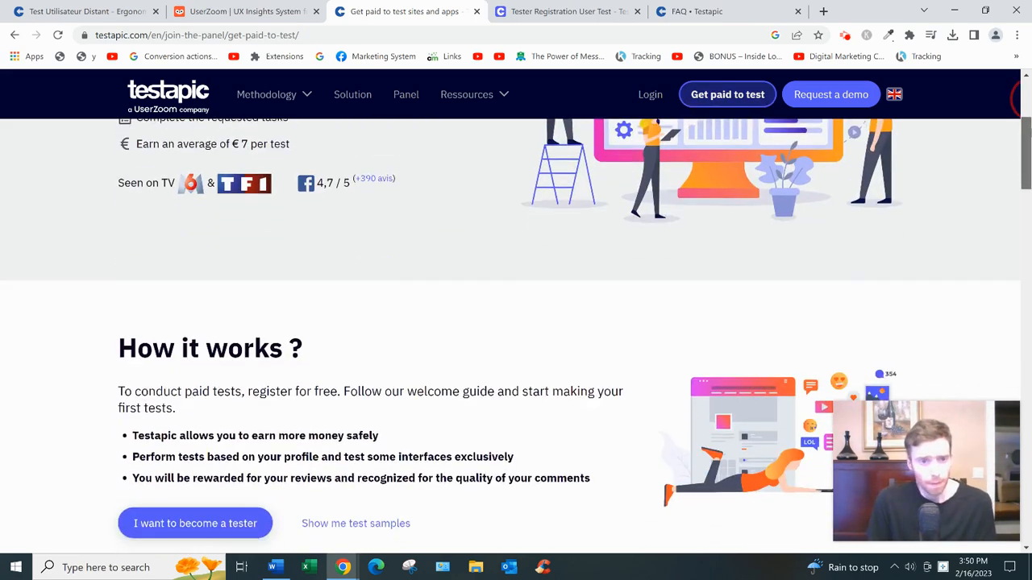
{"action": "scroll", "scroll_direction": "down", "scroll_amount": 3}
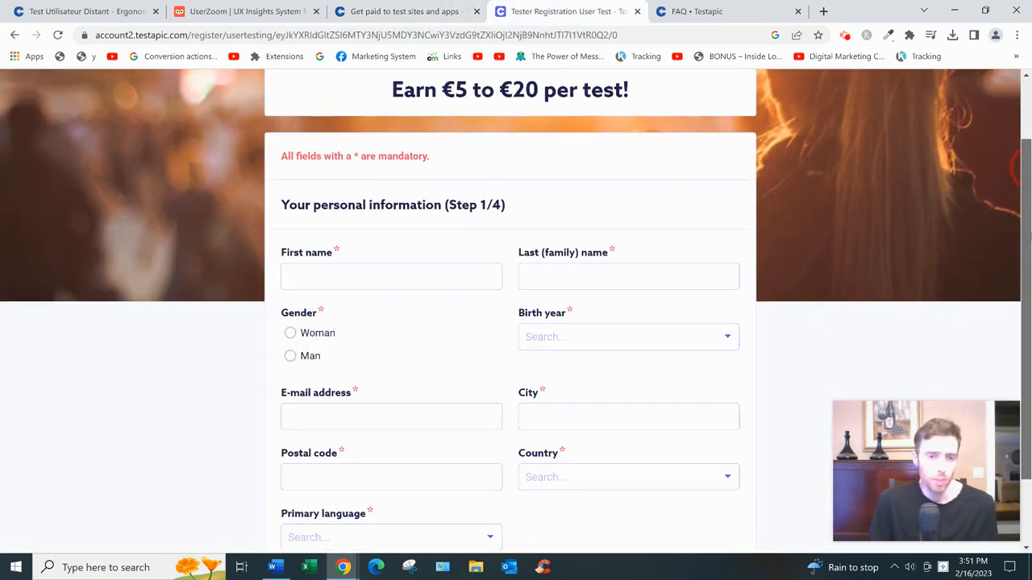
Look over the empty Step 1/4 personal information form, from name through primary language.
{"action": "scroll", "scroll_direction": "down", "scroll_amount": 3}
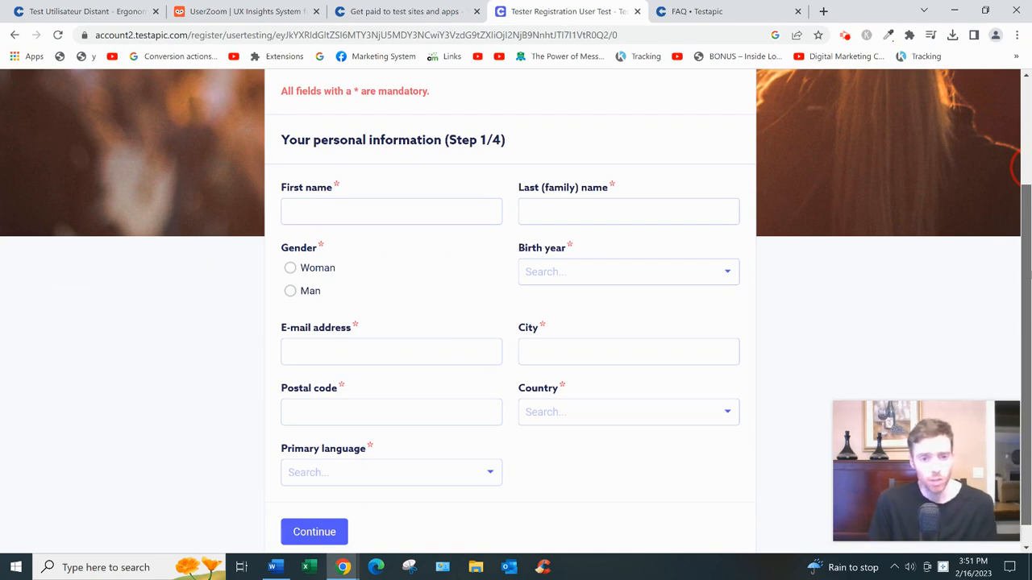
{"action": "scroll", "scroll_direction": "down", "scroll_amount": 3}
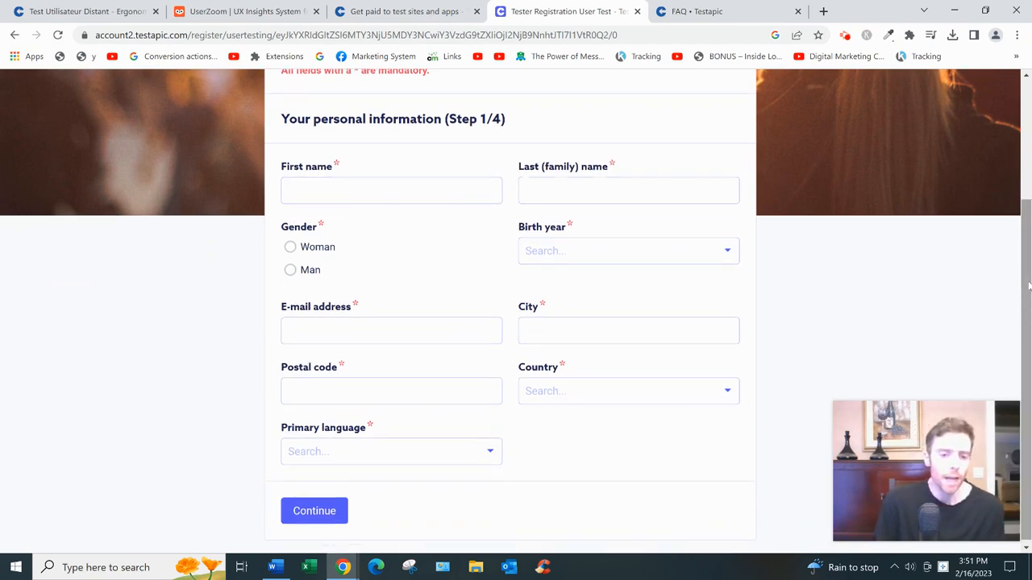
{"action": "left_click", "coordinate": [391, 331]}
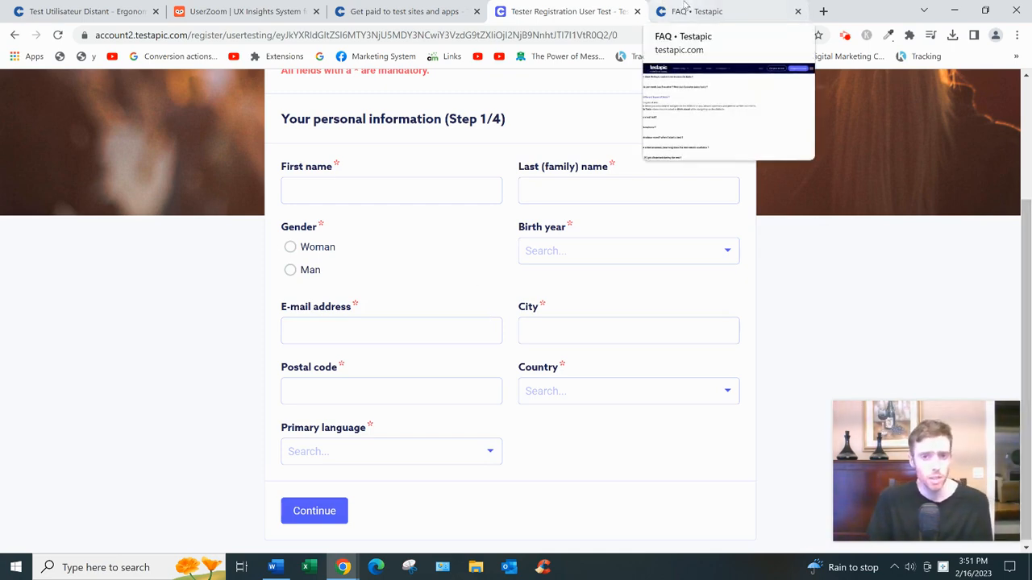
Expand the FAQ answer on test types and highlight the Video / Audio Tests description.
{"action": "left_click", "coordinate": [709, 11]}
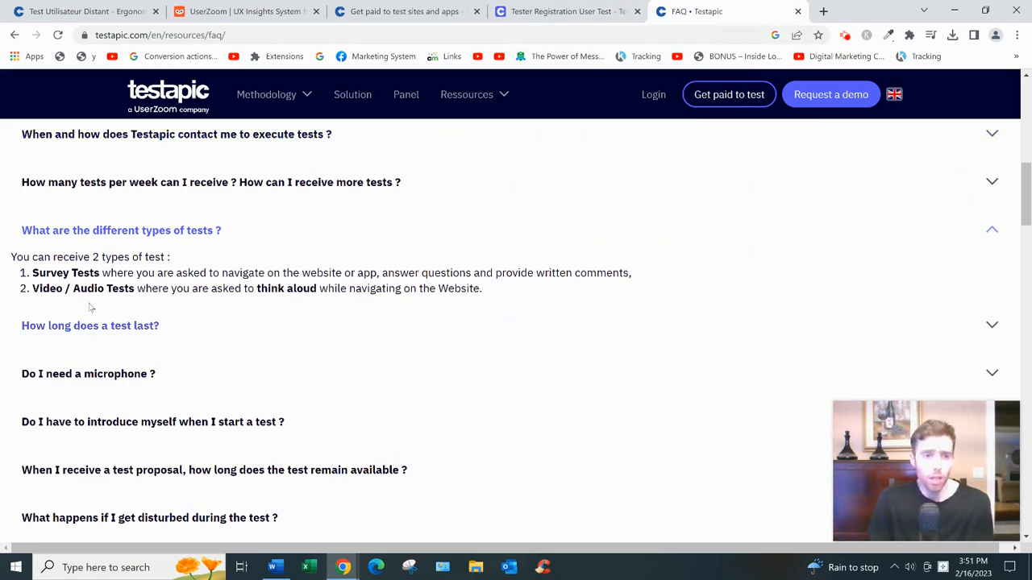
{"action": "double_click", "coordinate": [80, 288]}
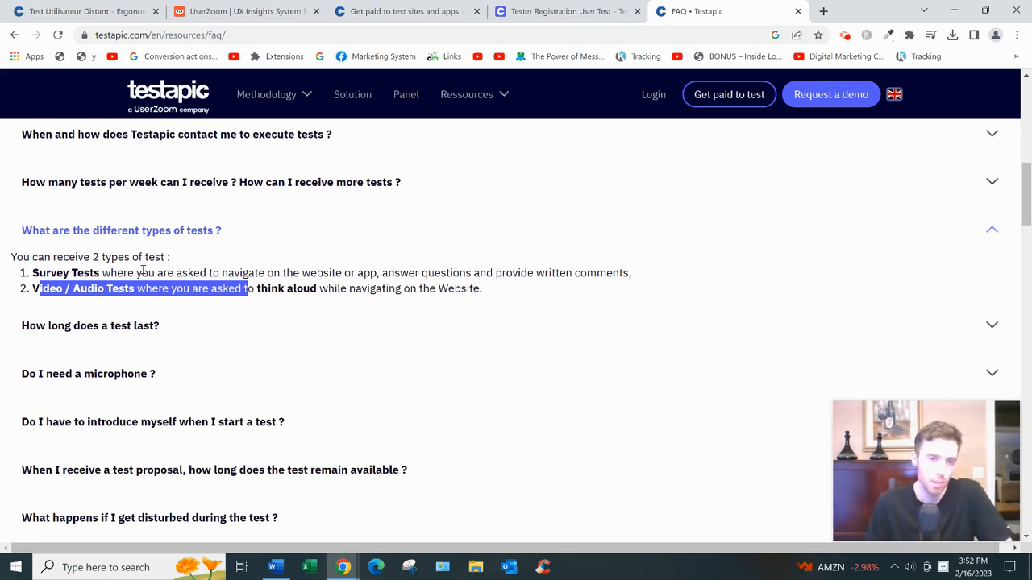
{"action": "mouse_move", "coordinate": [129, 273]}
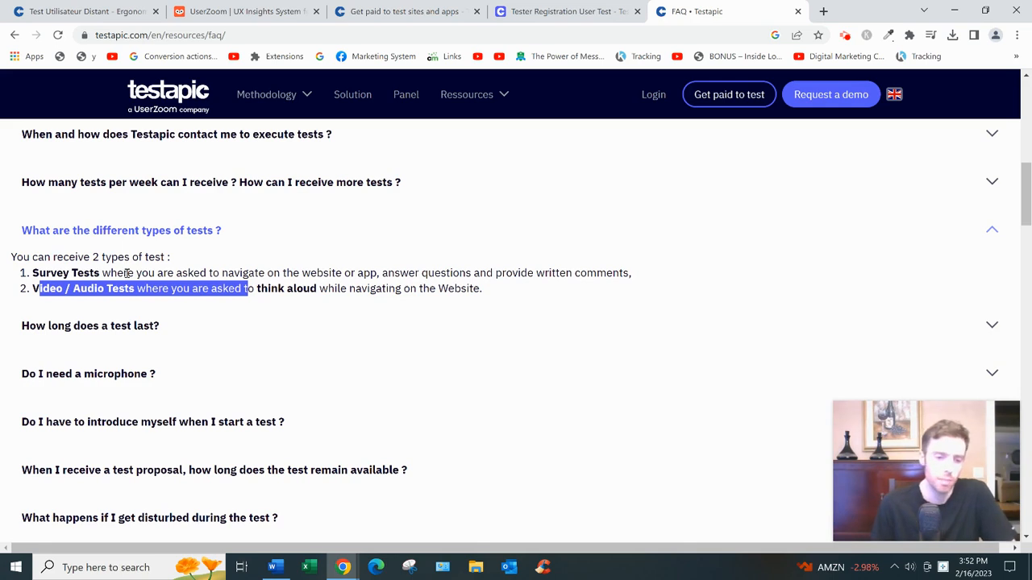
{"action": "mouse_move", "coordinate": [921, 260]}
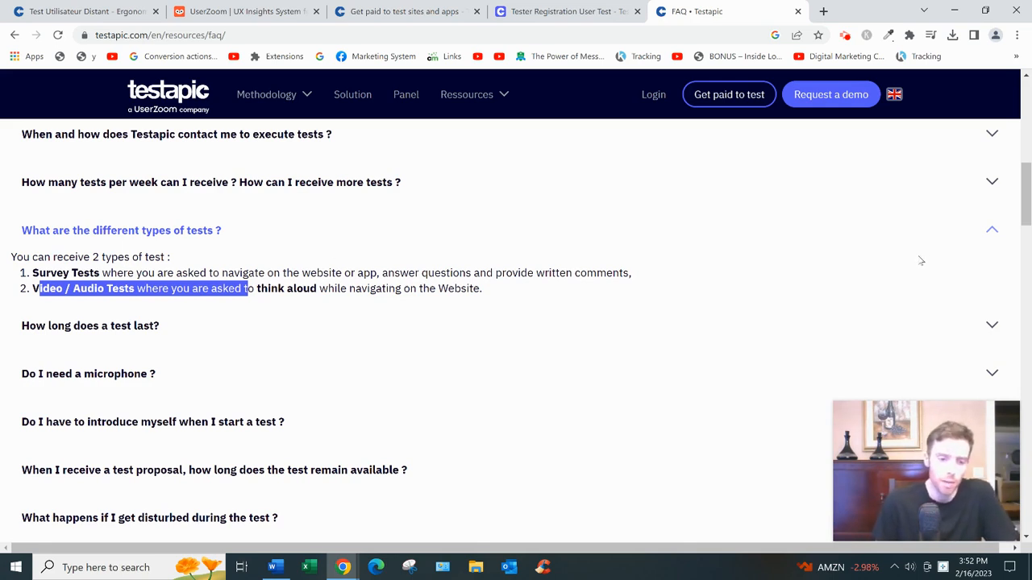
{"action": "mouse_move", "coordinate": [891, 282]}
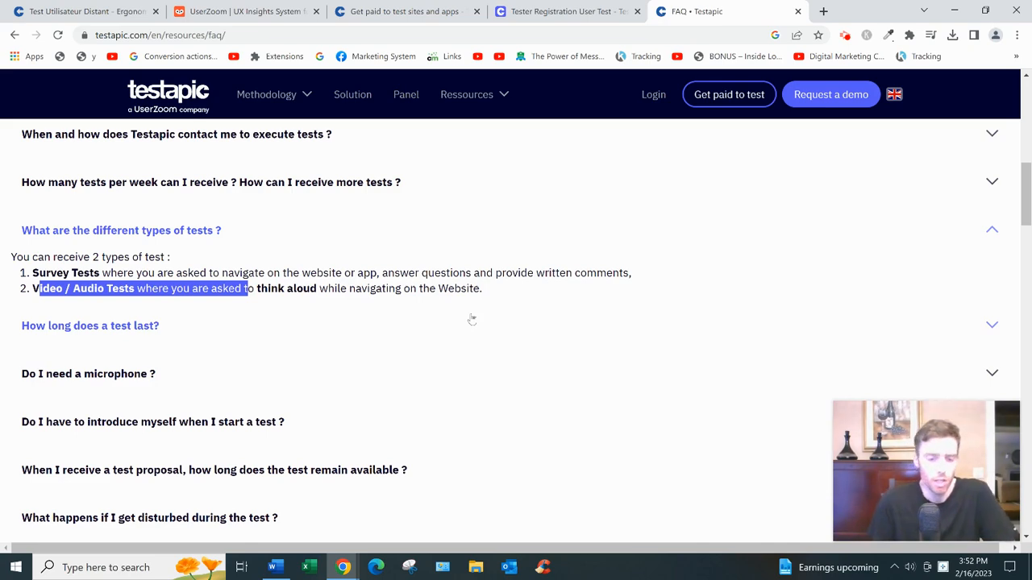
{"action": "mouse_move", "coordinate": [443, 323]}
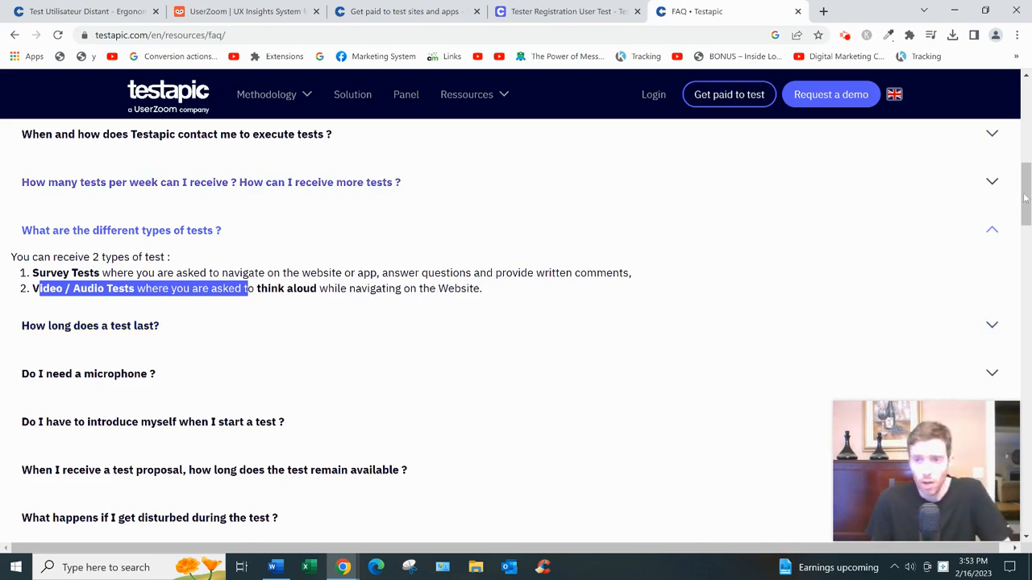
Browse the FAQ troubleshooting sections, then scroll the homepage to the client logos and testimonial.
{"action": "scroll", "scroll_direction": "down", "scroll_amount": 3}
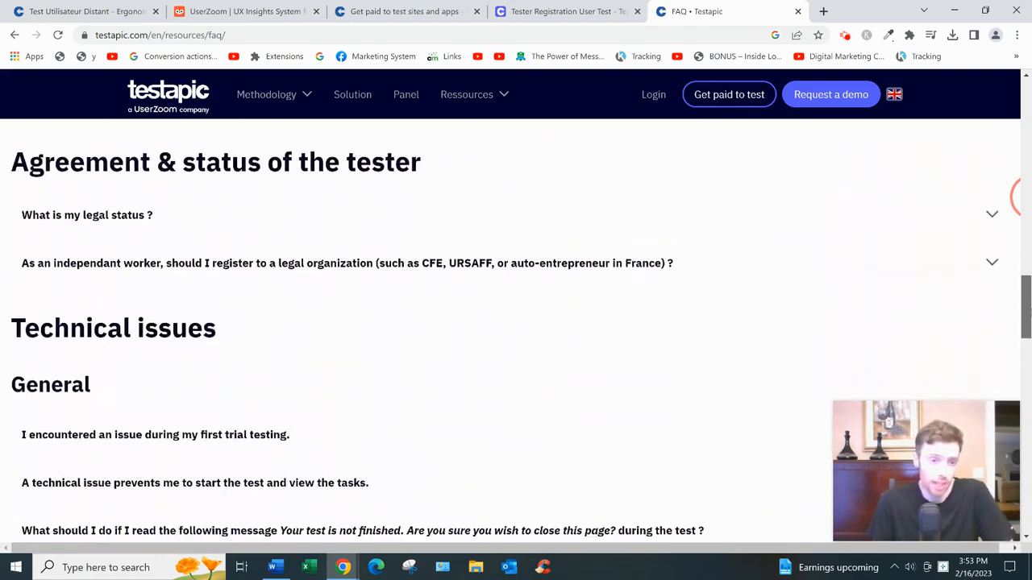
{"action": "scroll", "scroll_direction": "down", "scroll_amount": 3}
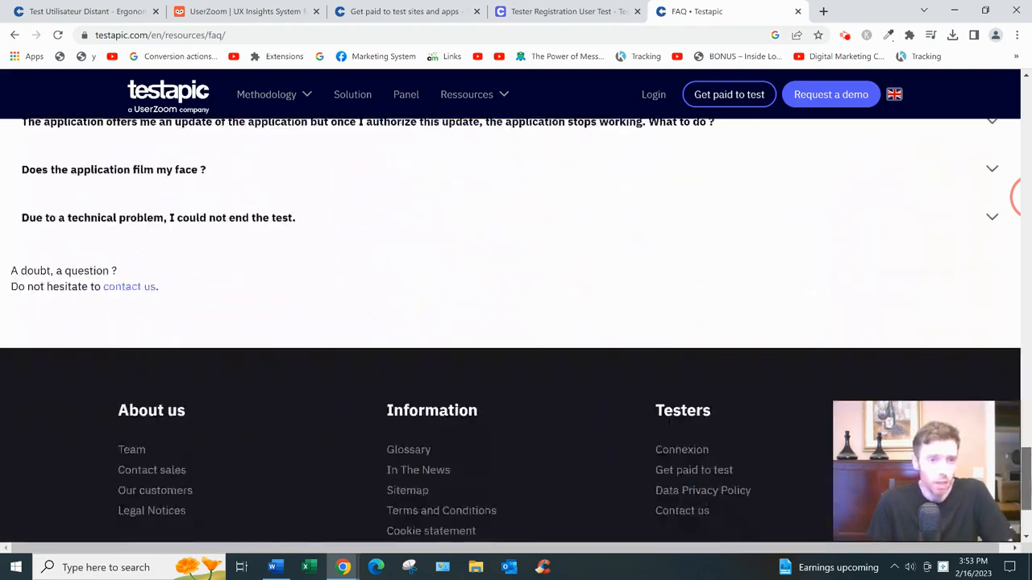
{"action": "scroll", "scroll_direction": "up", "scroll_amount": 3}
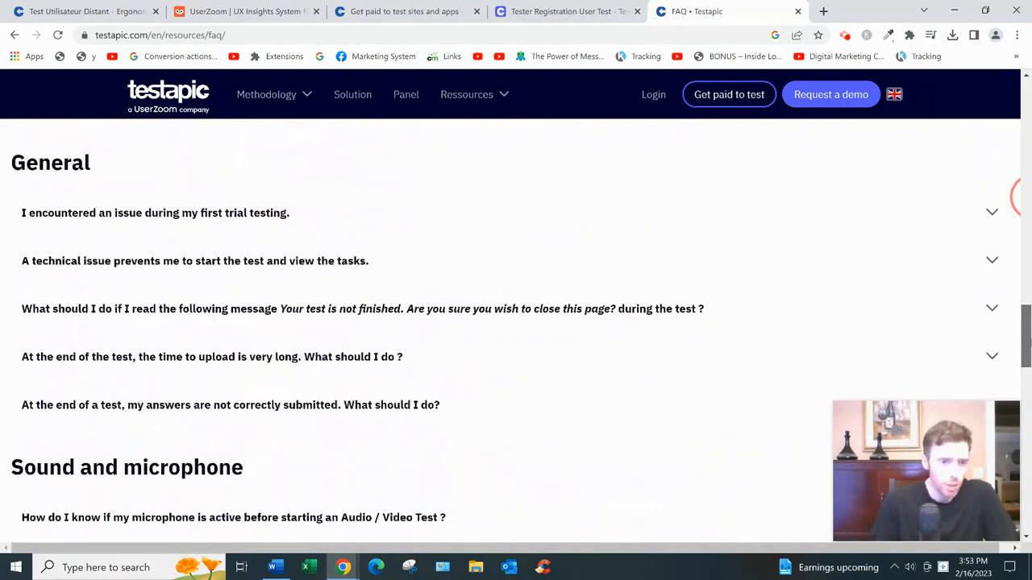
{"action": "scroll", "scroll_direction": "up", "scroll_amount": 3}
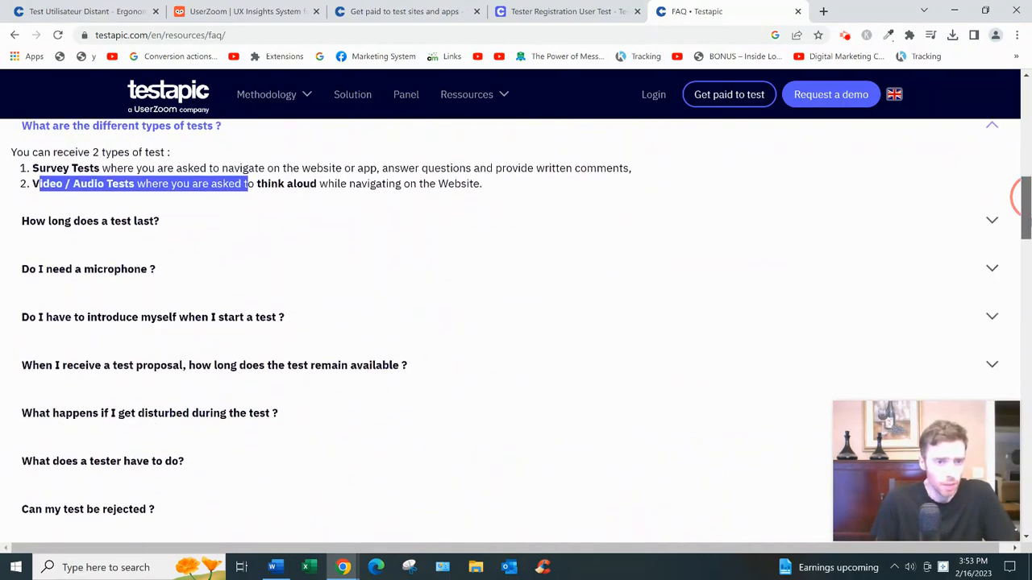
{"action": "scroll", "scroll_direction": "down", "scroll_amount": 3}
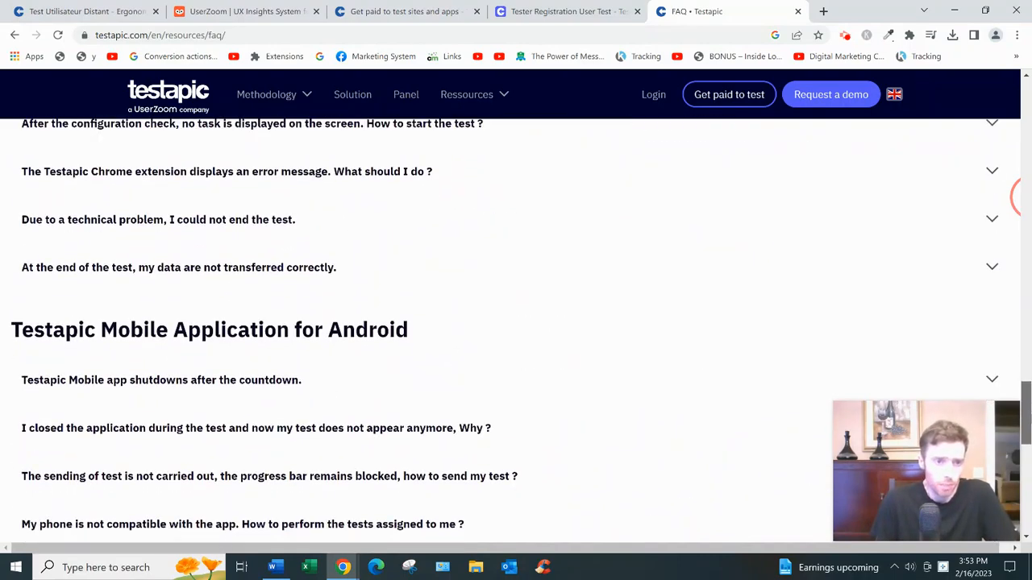
{"action": "mouse_move", "coordinate": [986, 345]}
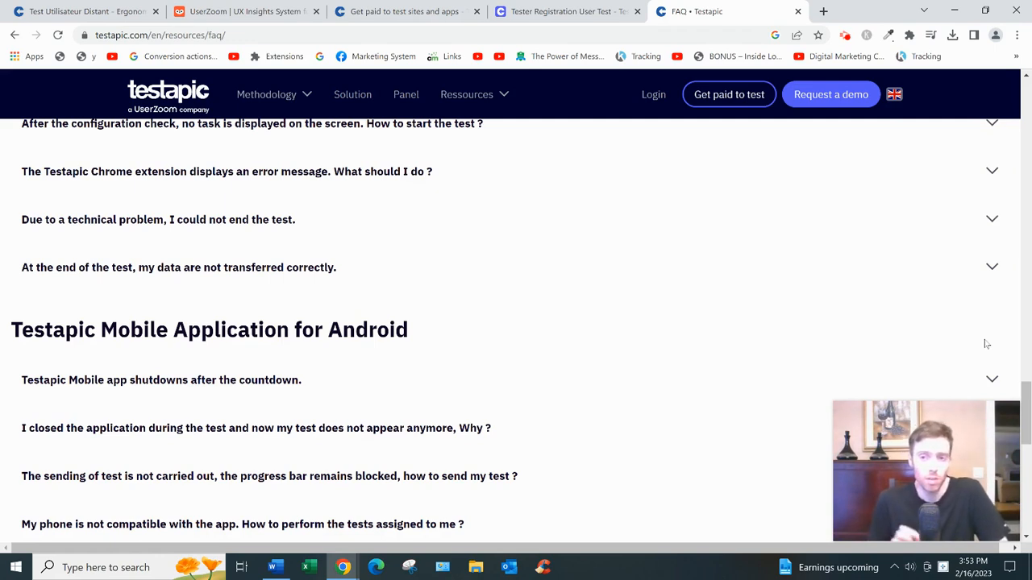
{"action": "mouse_move", "coordinate": [754, 312]}
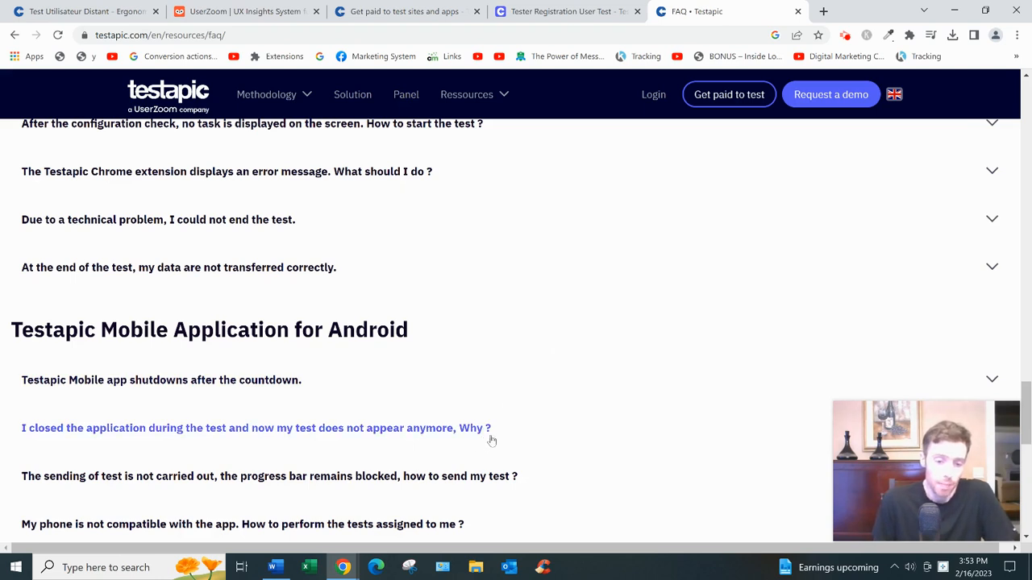
{"action": "mouse_move", "coordinate": [508, 409]}
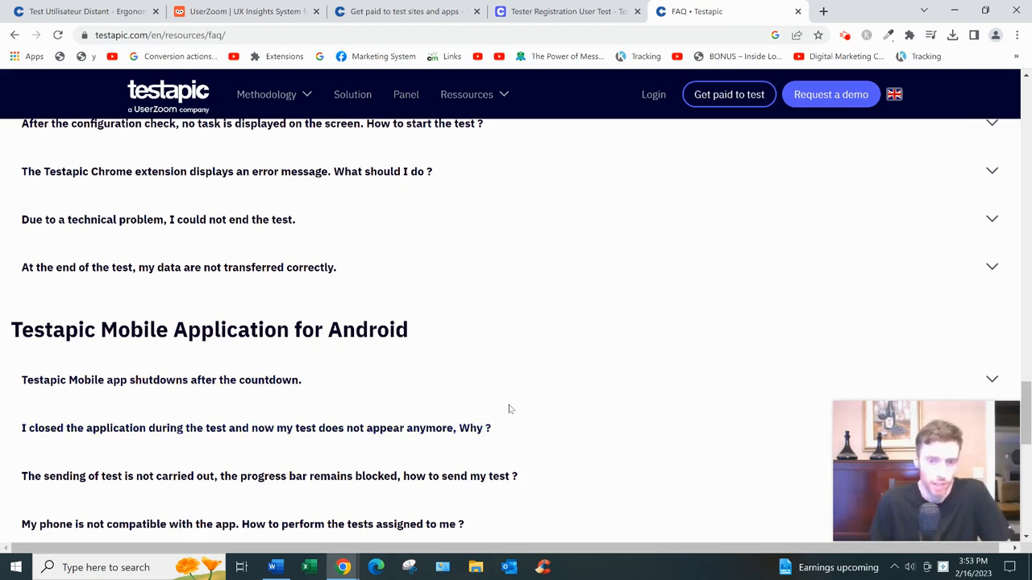
{"action": "mouse_move", "coordinate": [518, 406]}
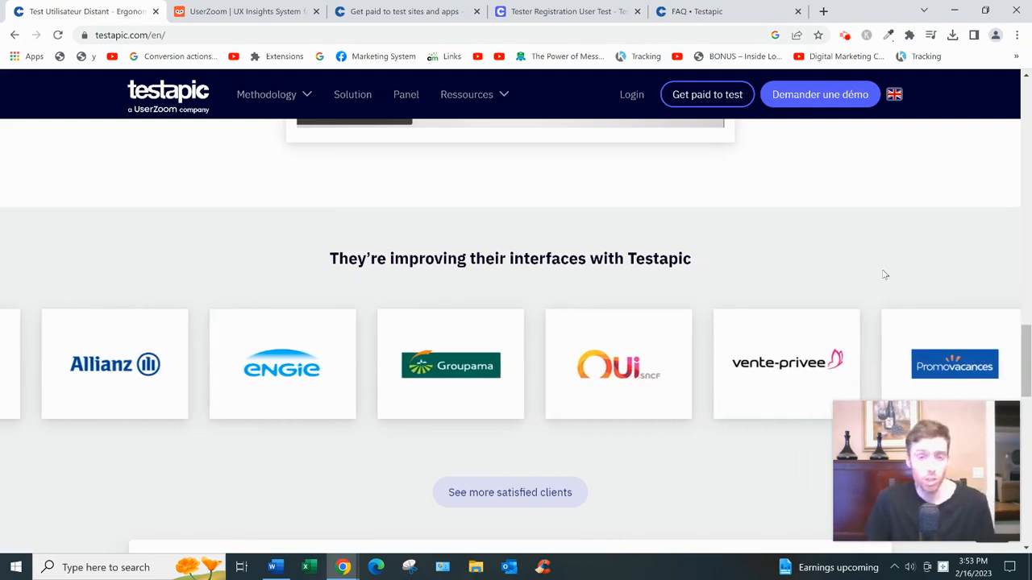
{"action": "scroll", "scroll_direction": "down", "scroll_amount": 3}
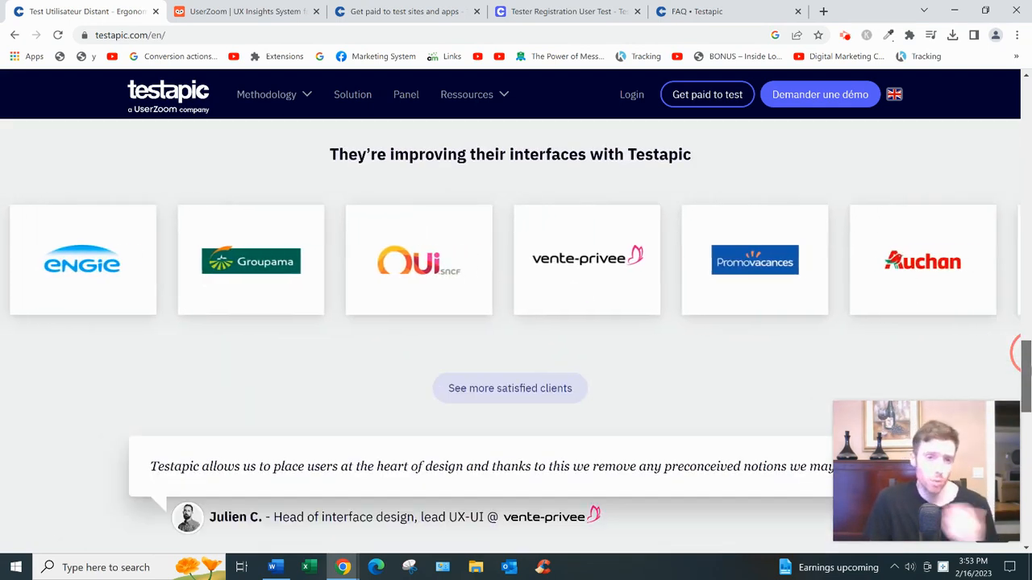